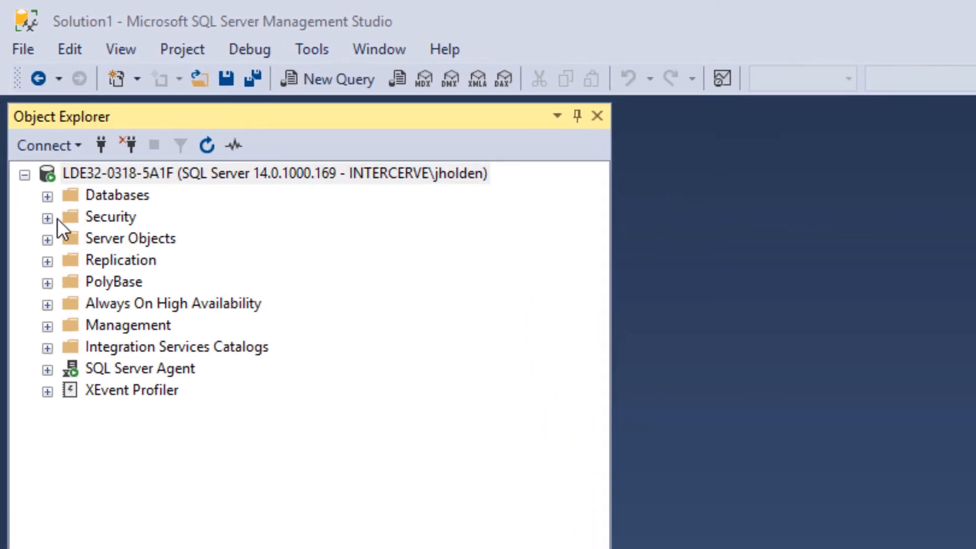
- Start a new Windows login, then review its Server Roles and User Mapping pages
right_click(125, 238)
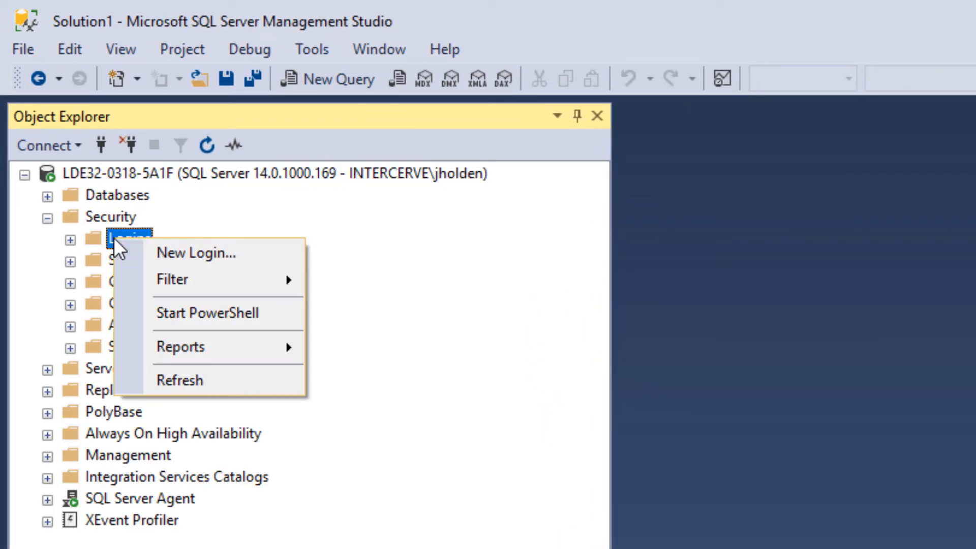
left_click(195, 253)
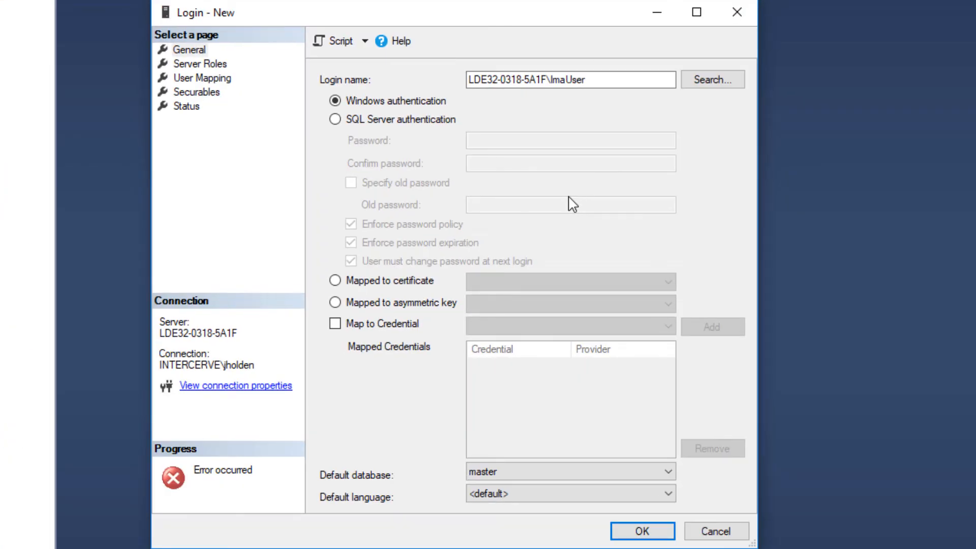
left_click(199, 63)
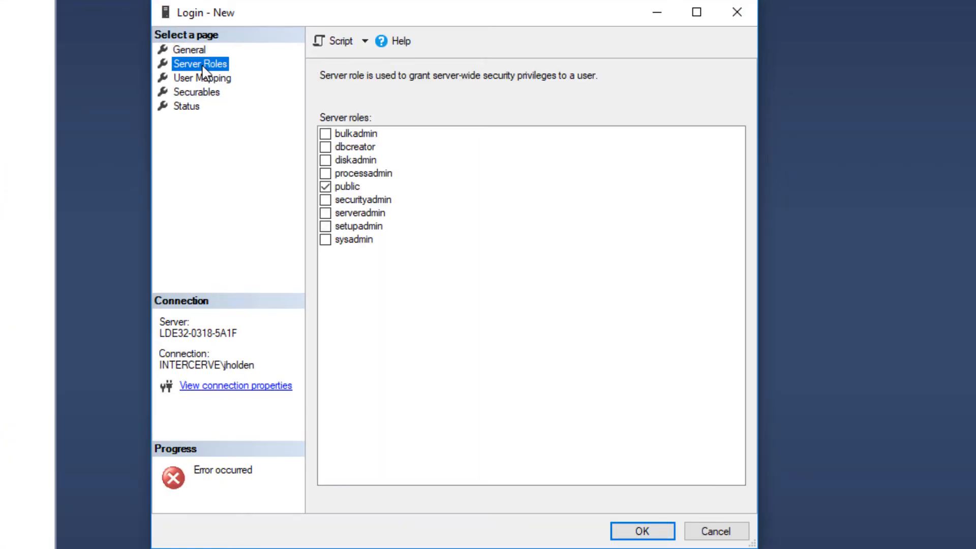
left_click(202, 77)
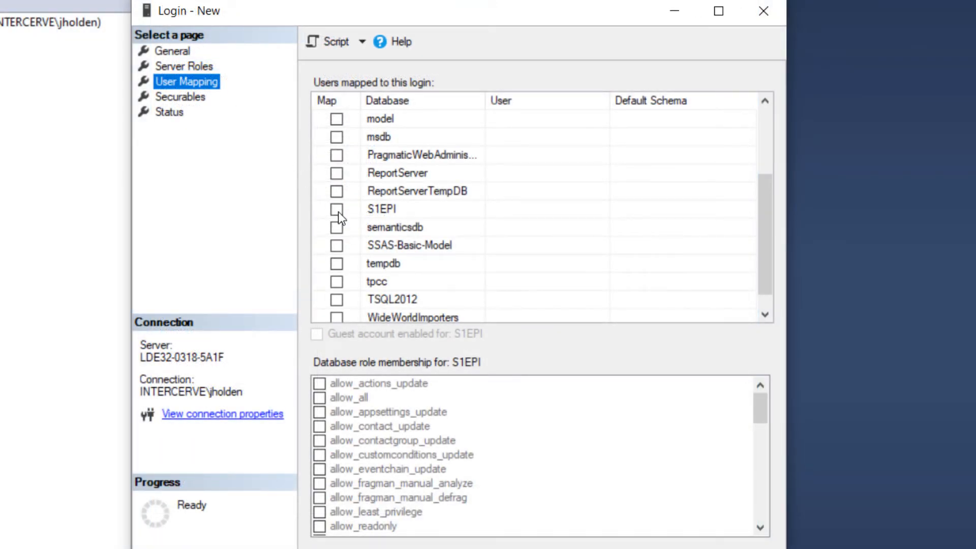
- Map the login to S1EPI with allow_readonly role membership and confirm
left_click(336, 209)
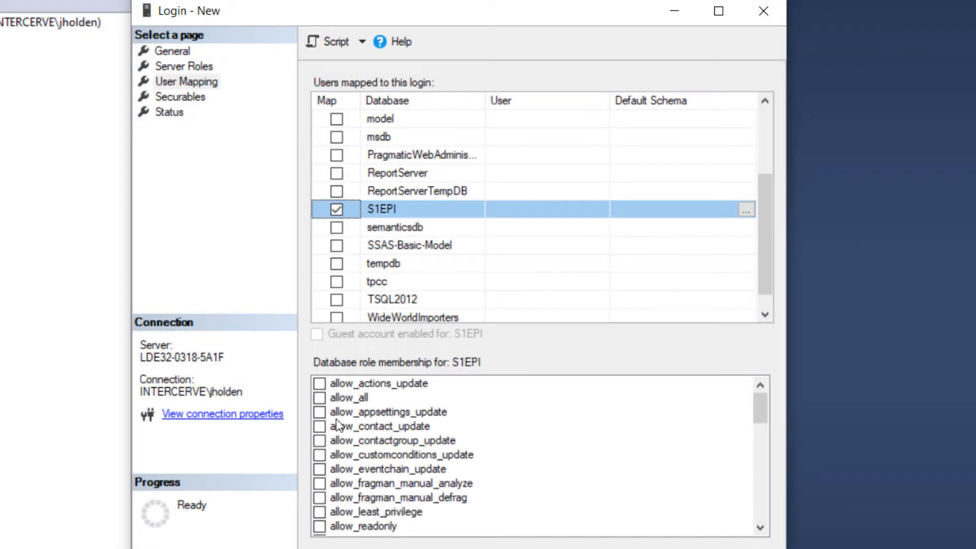
left_click(320, 526)
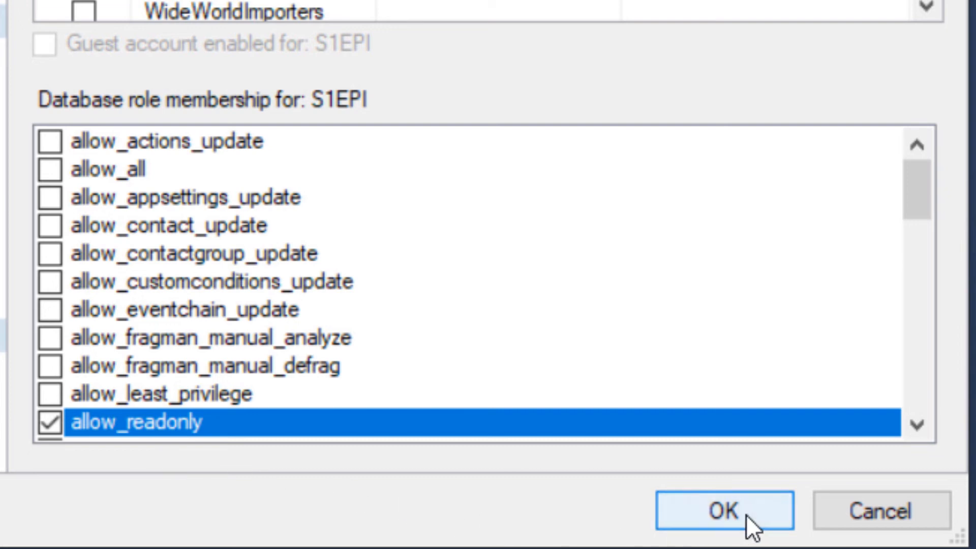
left_click(721, 511)
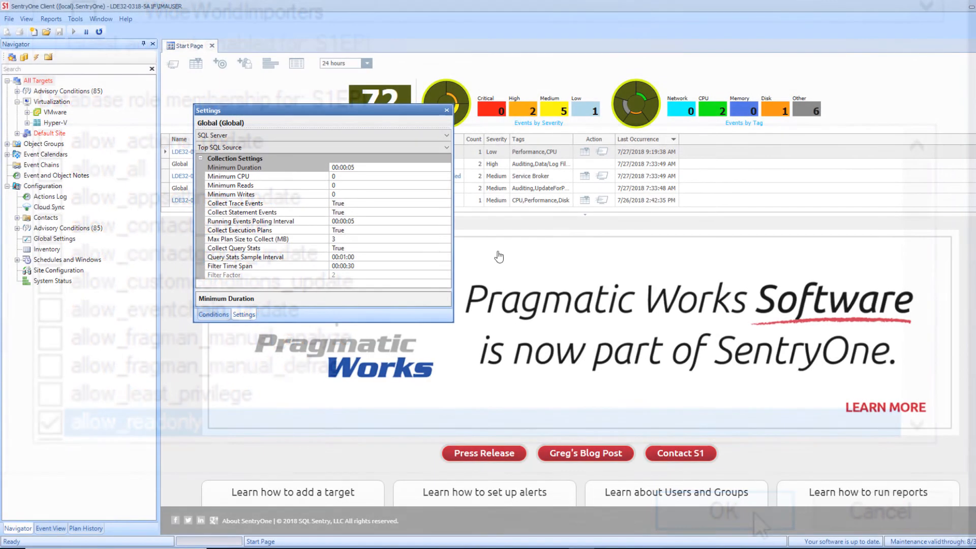